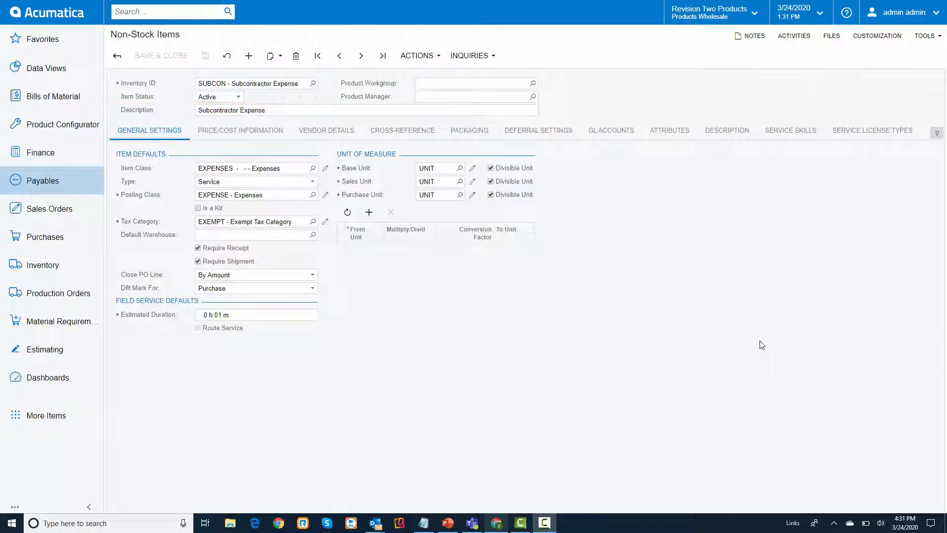
- Check SUBCON's price/cost information and AA Services vendor, then open the AASERVICES work center
click(240, 130)
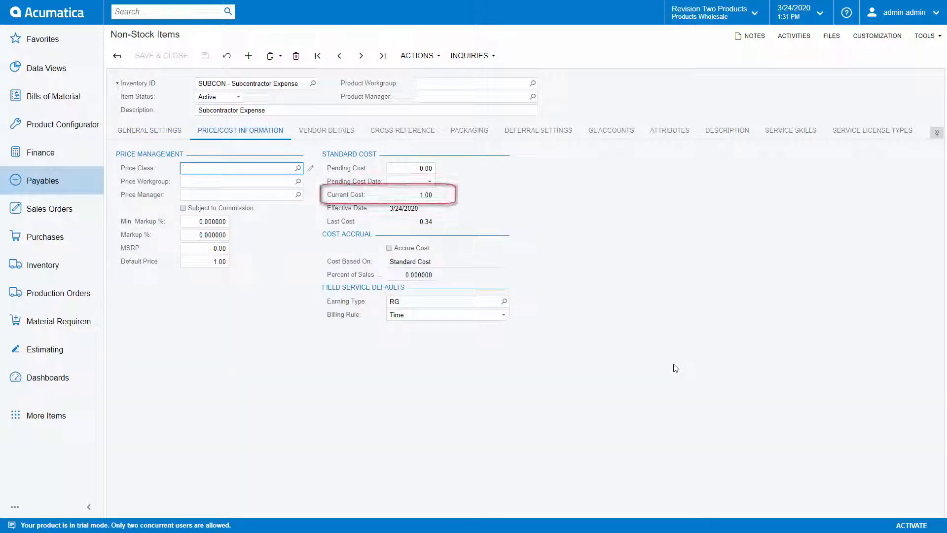
click(326, 130)
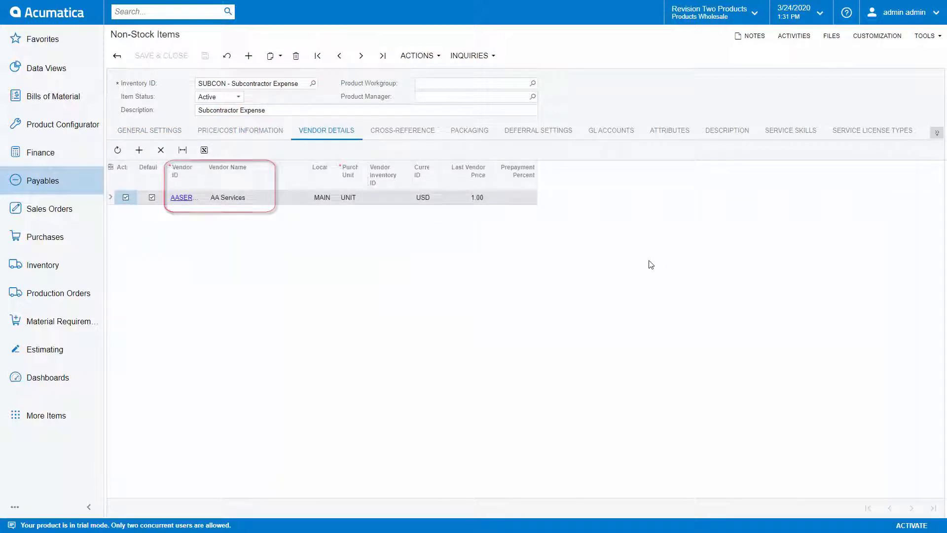
click(183, 197)
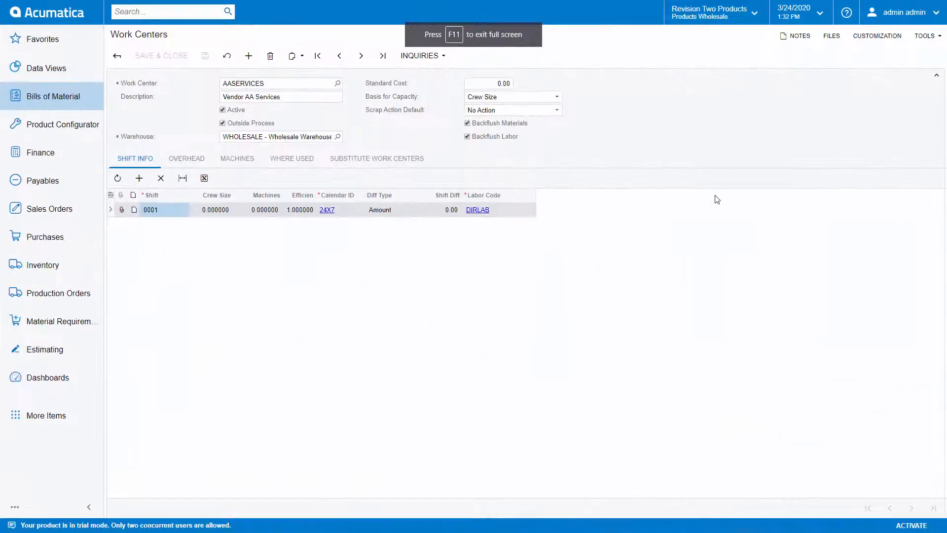
- Open bill of material BOM000012 revision B for the sterilized scalpel AMTOOLOSP
click(223, 123)
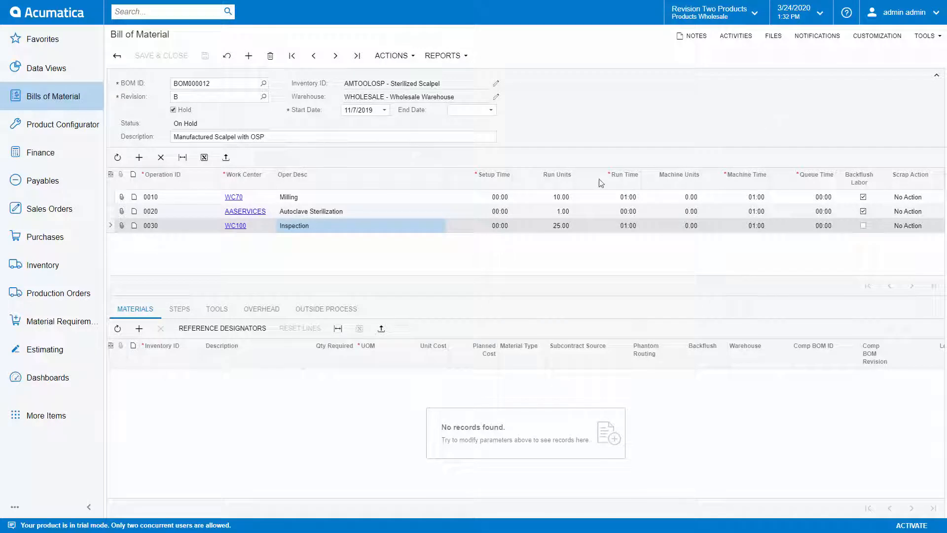
- Review materials for operations 0010 and 0020, then show 0020's AASERVICES outside-process settings
click(288, 197)
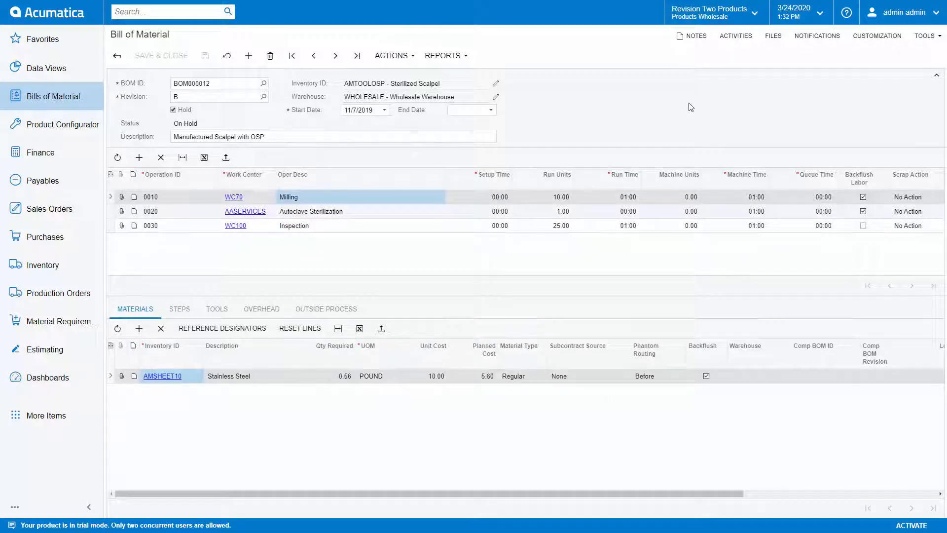
mouse_move(446, 210)
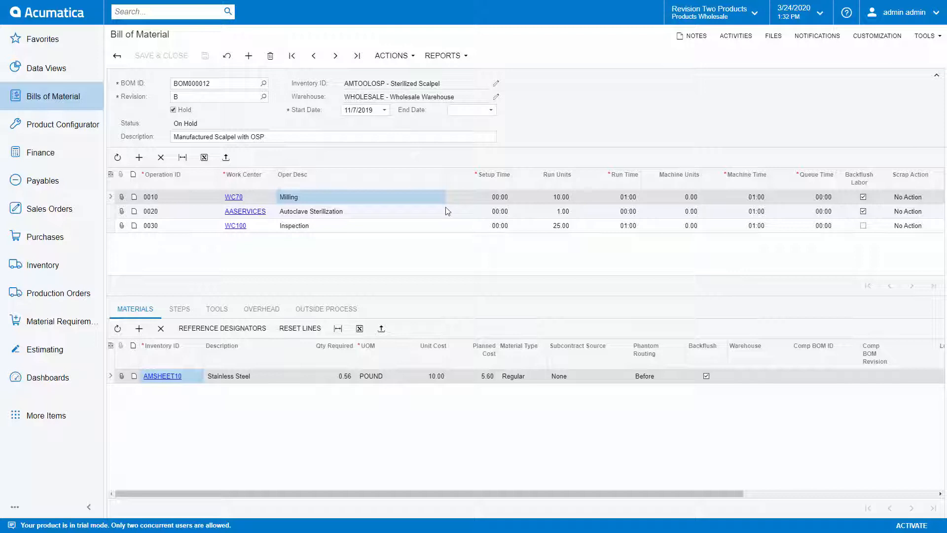
click(312, 210)
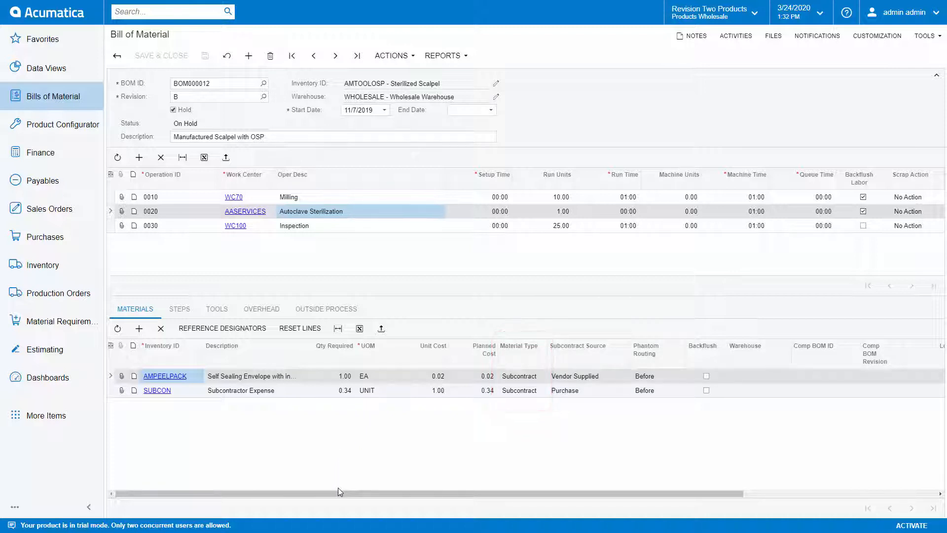
click(575, 376)
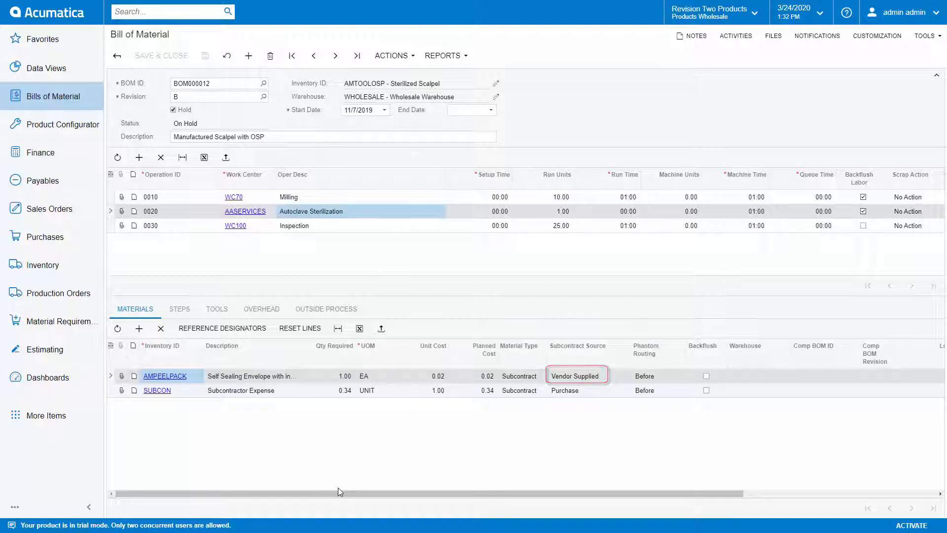
click(568, 390)
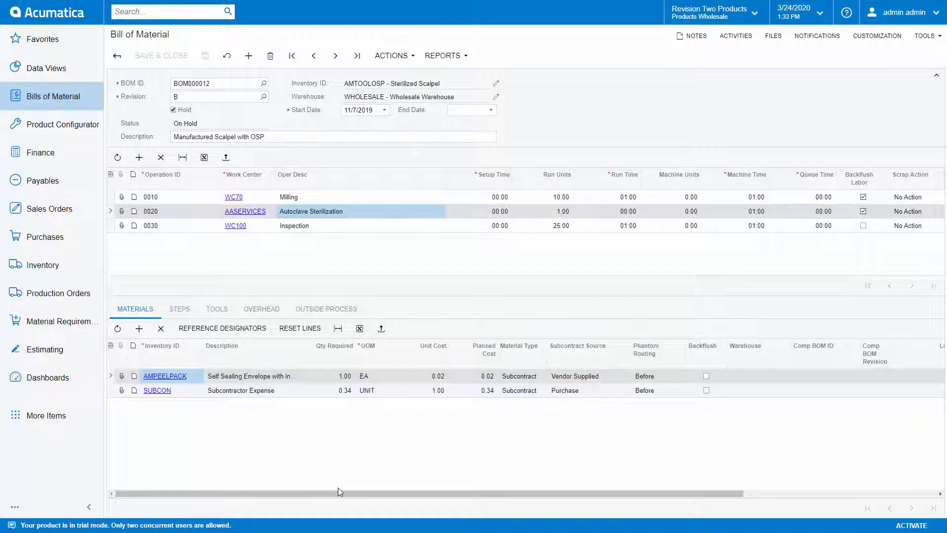
click(325, 309)
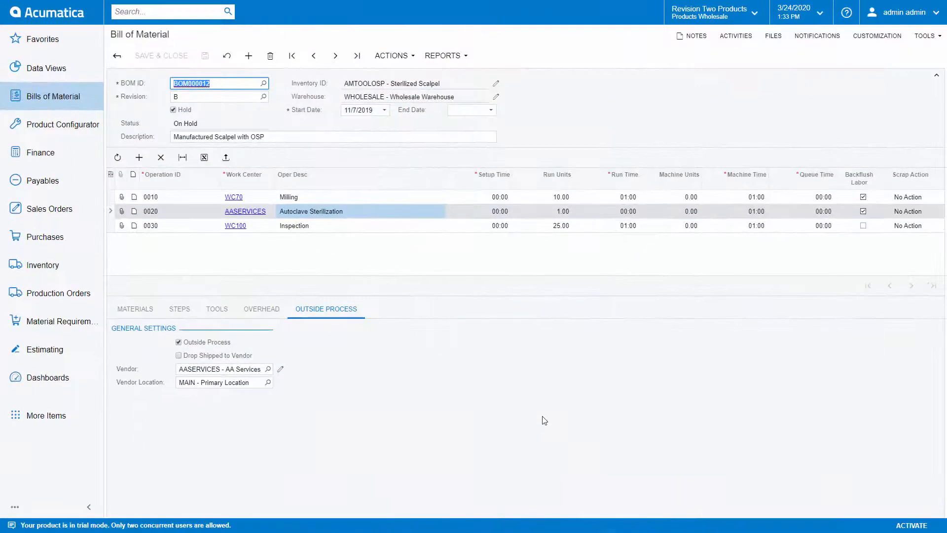
- Compare inspection operation 0030's outside-process settings, then open production order AM000051
click(179, 342)
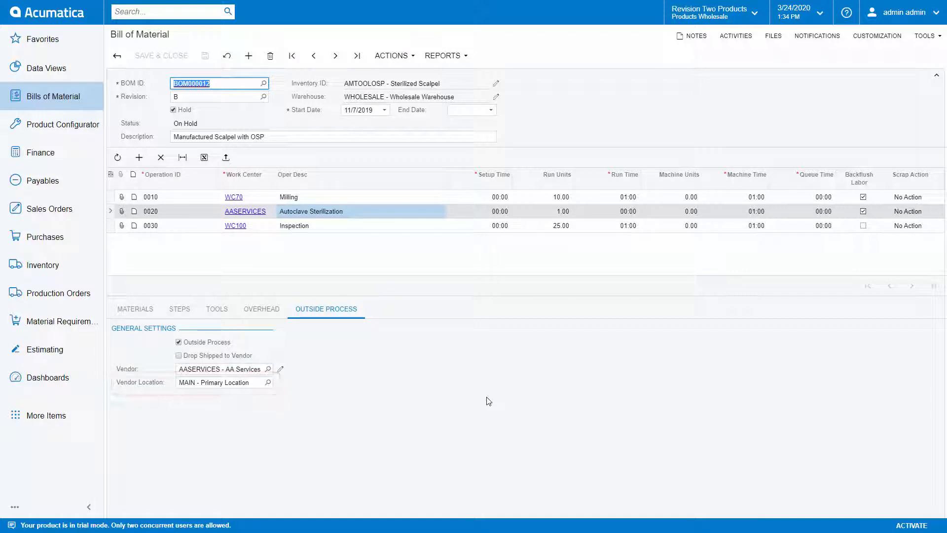
click(295, 225)
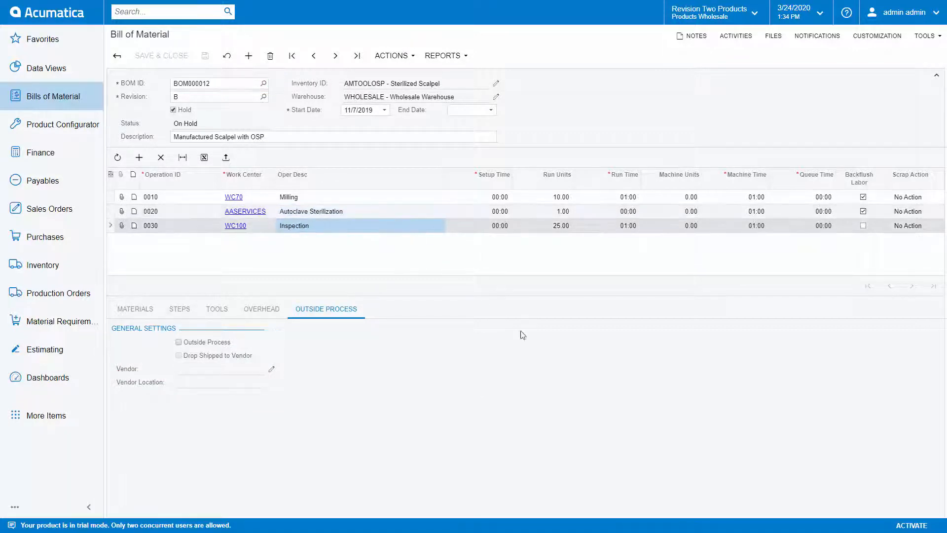
mouse_move(584, 405)
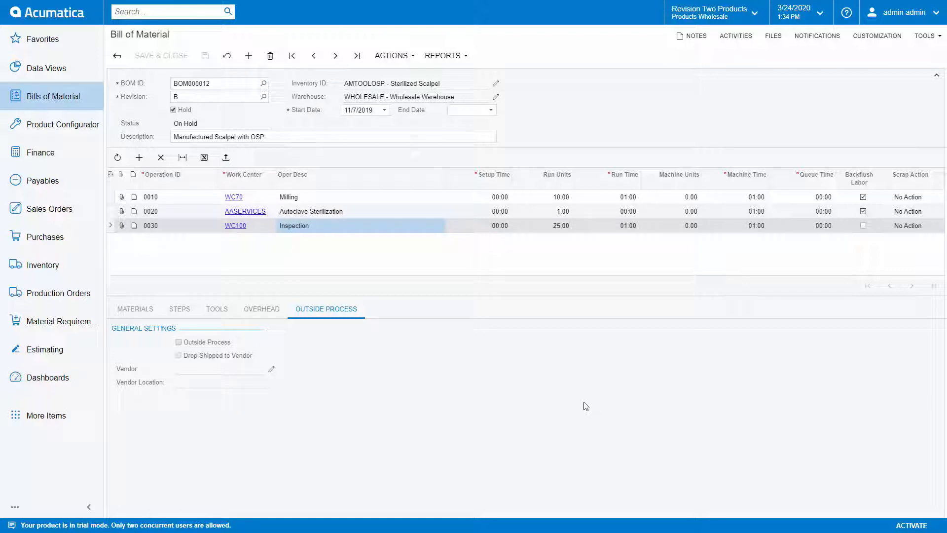
click(57, 293)
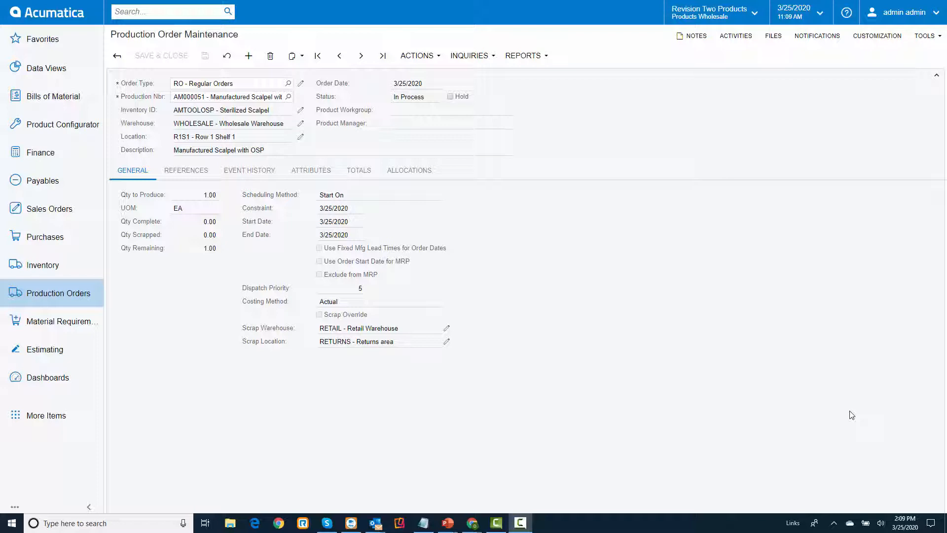
- Open the Production Detail inquiry for order AM000051's operations and materials
click(471, 56)
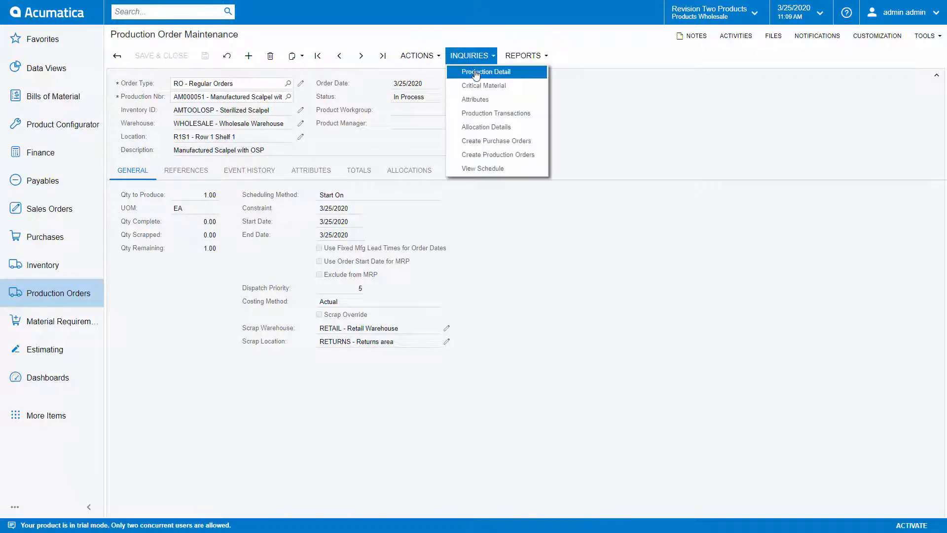
click(488, 72)
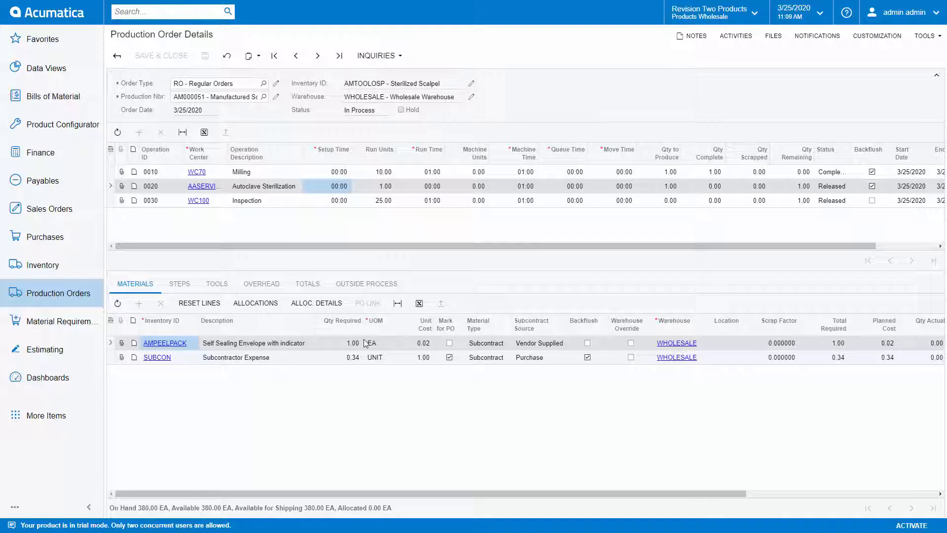
- From operation 0020's outside-process settings, create a SUBCON purchase order to AA Services
click(366, 283)
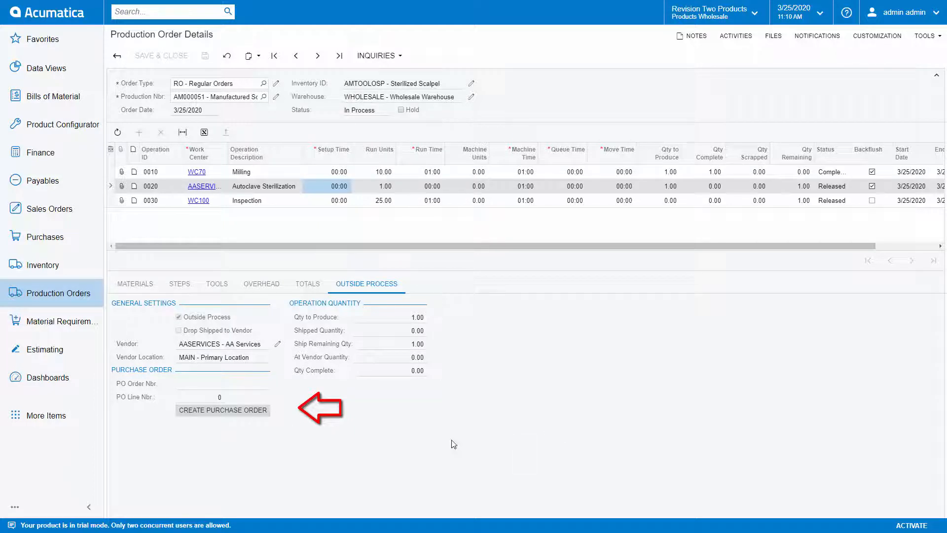
click(222, 409)
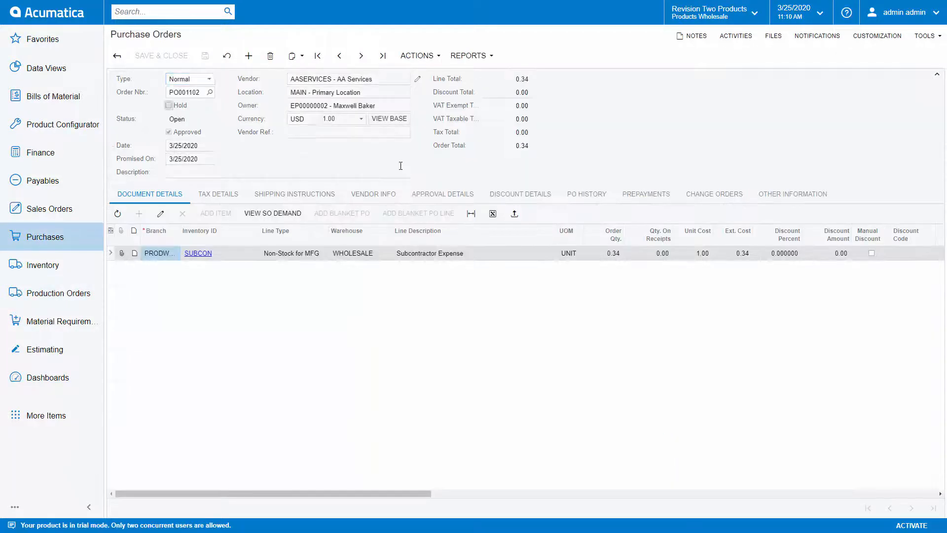
- Start a vendor shipment to AASERVICES for AM000051 operation 0020's scalpel
click(56, 293)
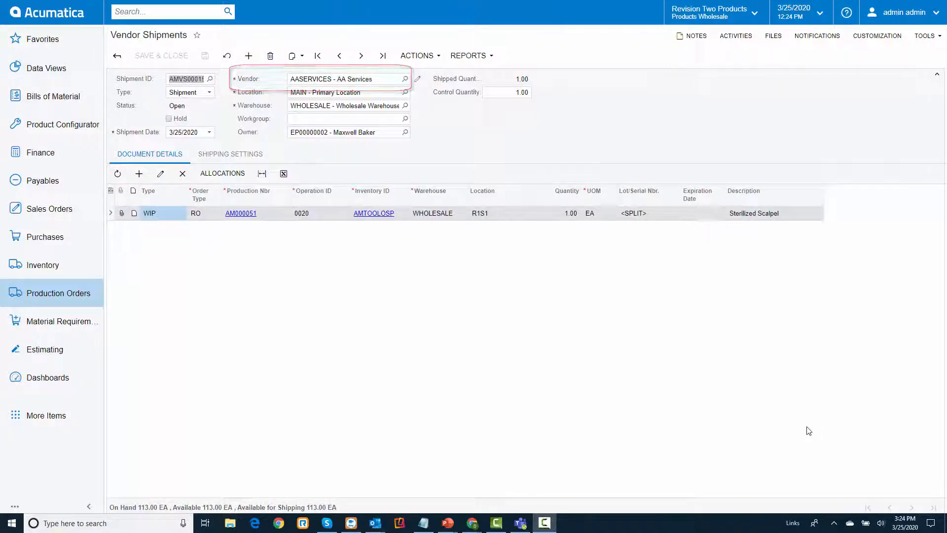
- Check the vendor shipment's Reports menu and return to AM000051's production details
click(148, 213)
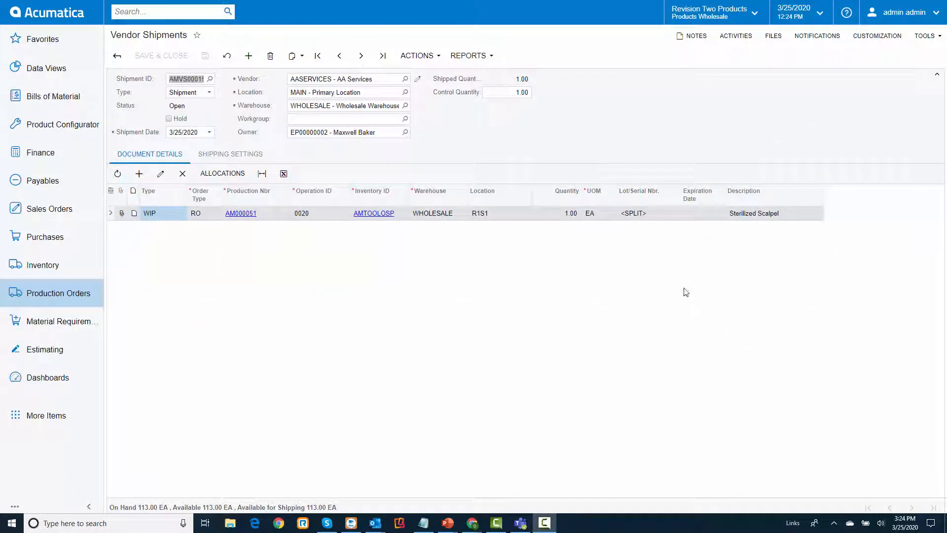
click(470, 54)
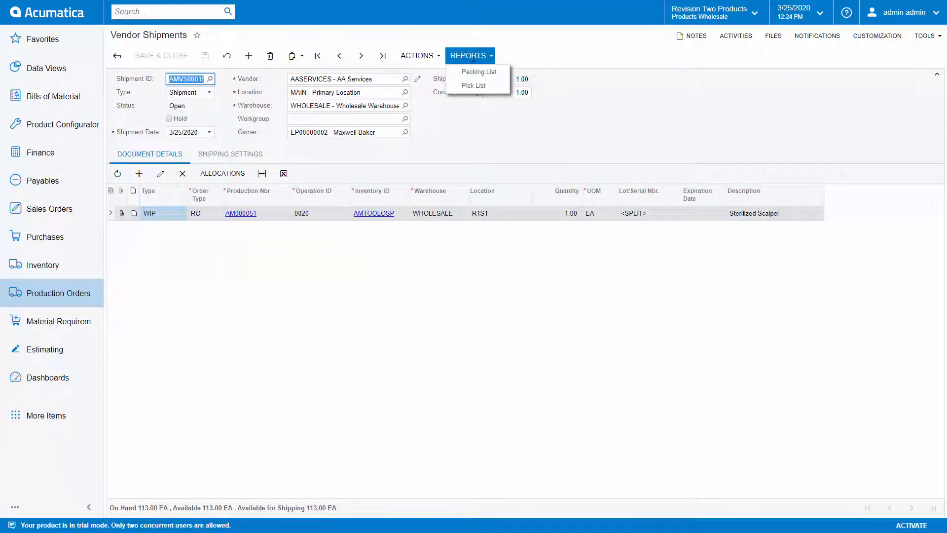
click(473, 84)
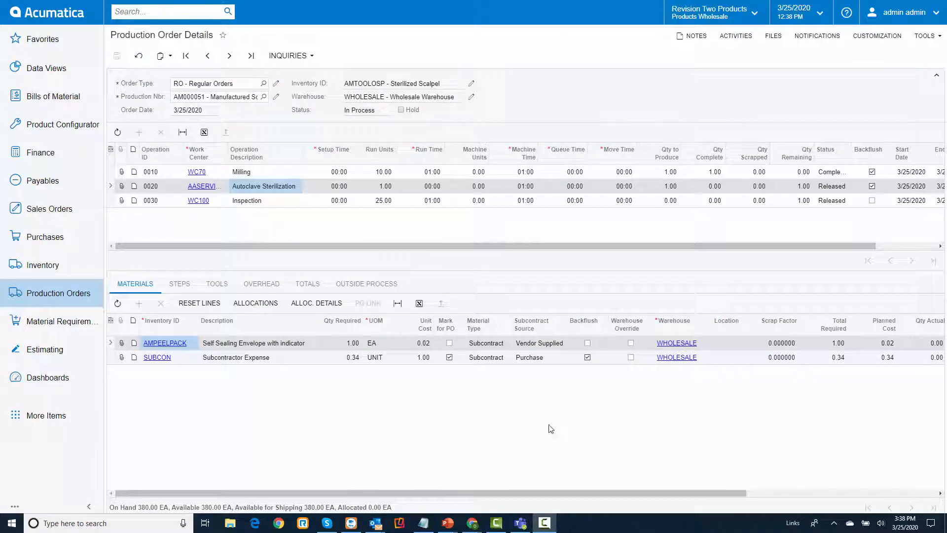
- Release receipt PR001077, update the SUBCON quantity (35), and release operation 0020's move
click(366, 283)
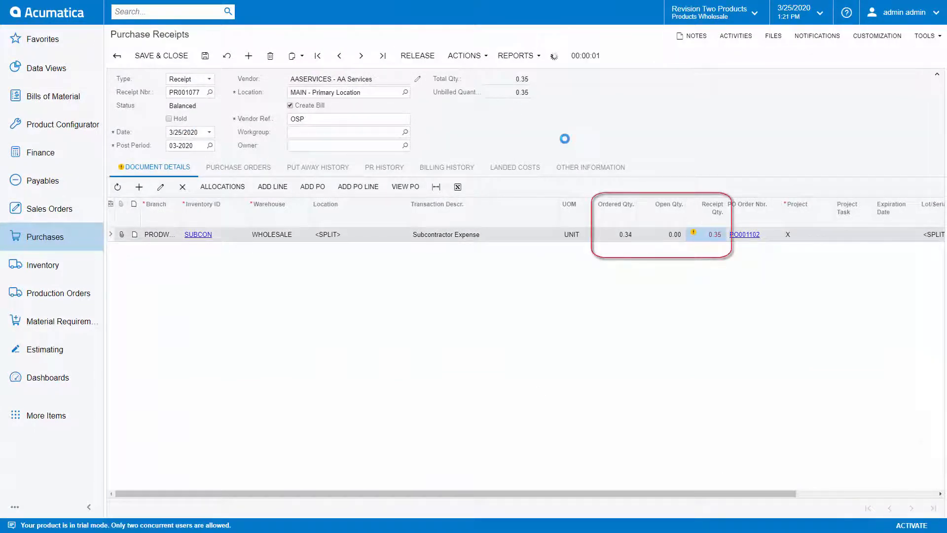
click(417, 56)
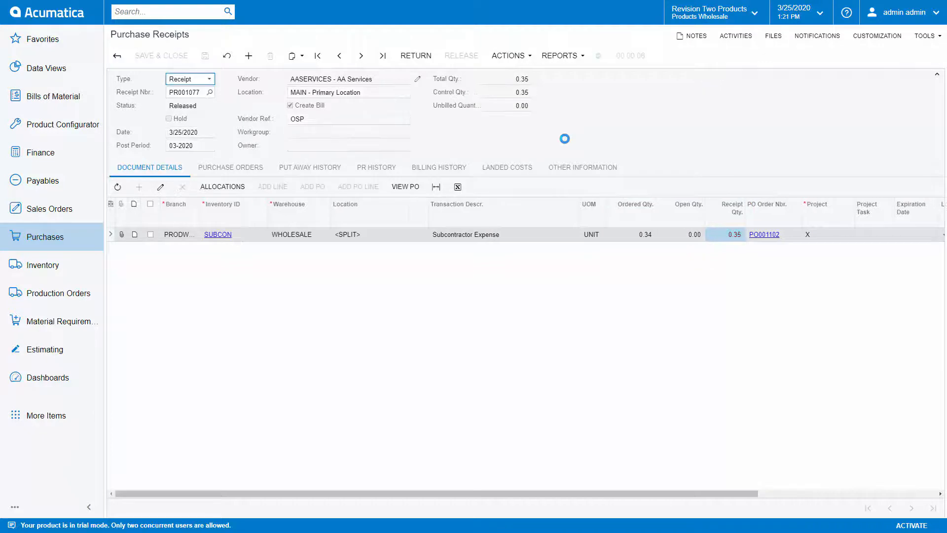
click(298, 9)
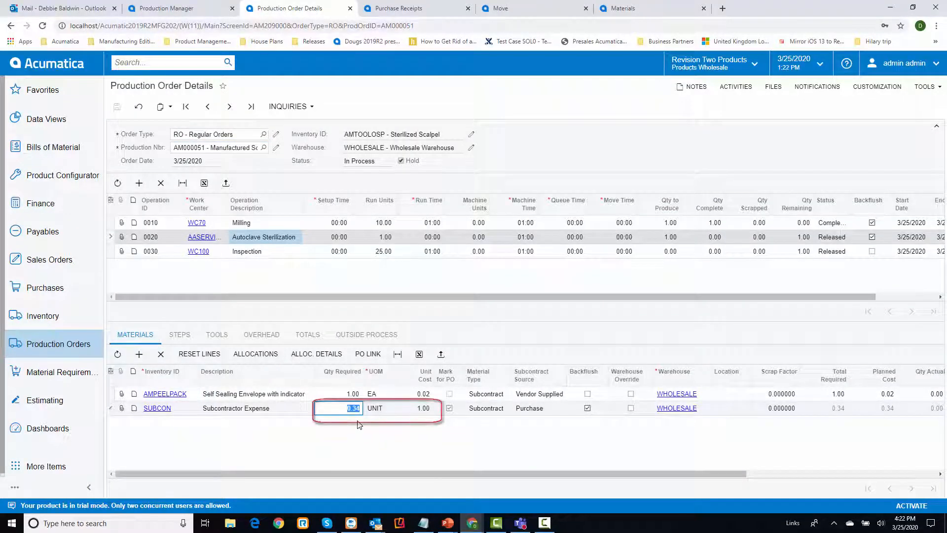
text(35)
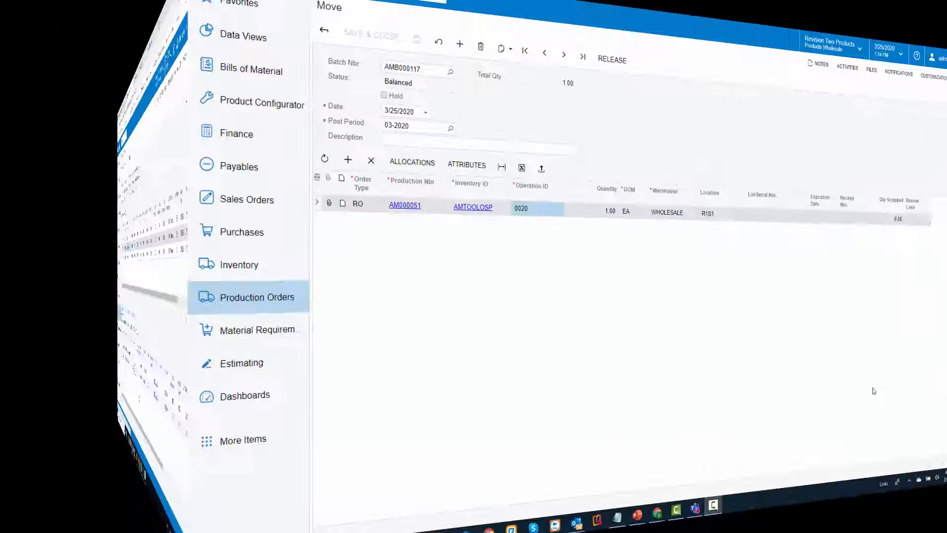
click(611, 59)
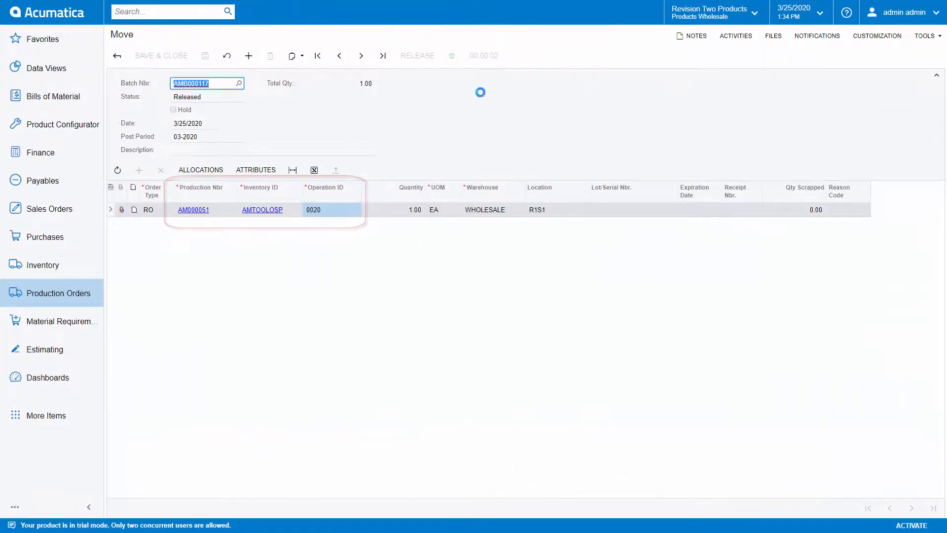